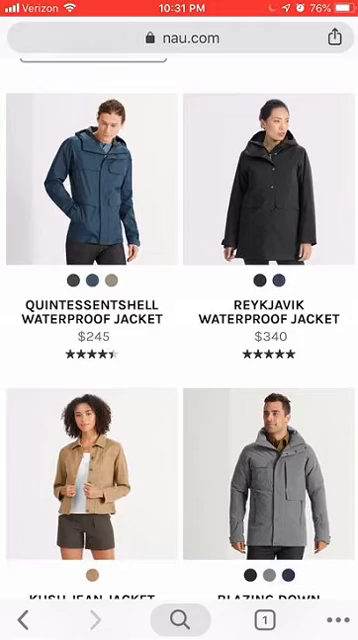
- Scroll down the nau.com jacket results to the pagination links and reach page two
scroll(down, 3)
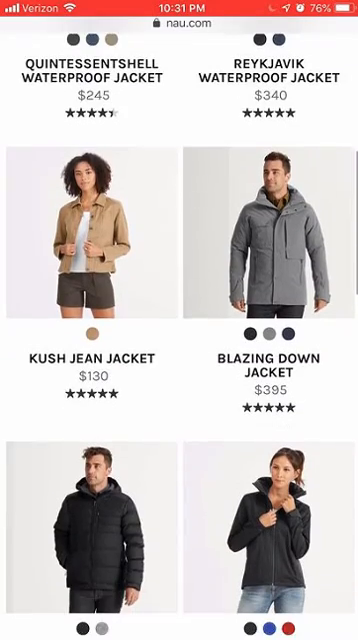
scroll(down, 3)
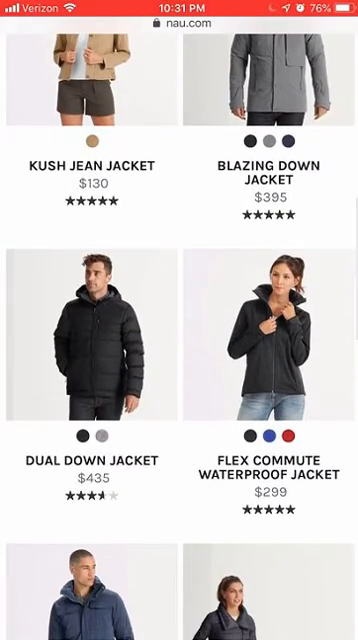
scroll(down, 3)
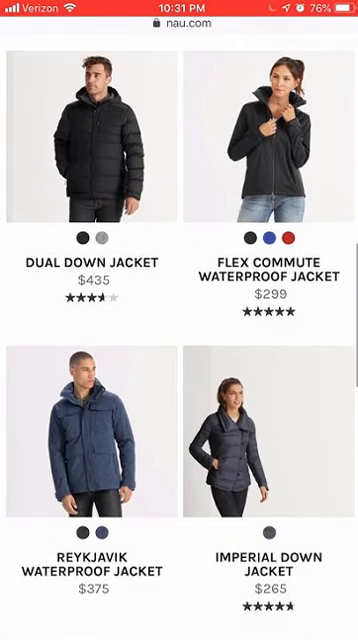
scroll(down, 3)
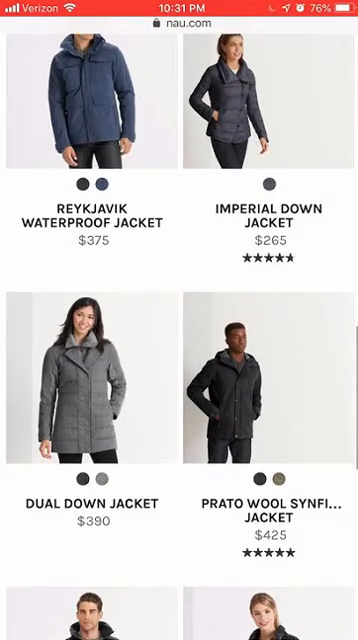
scroll(down, 3)
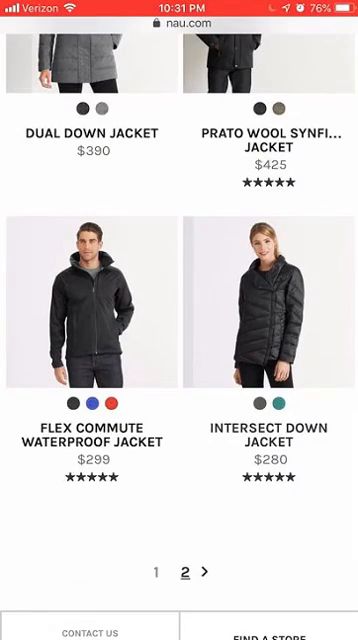
scroll(down, 3)
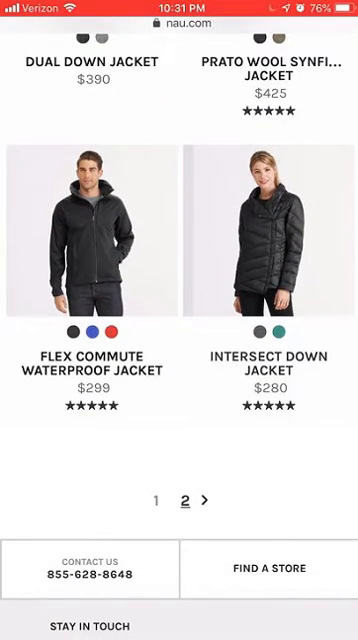
scroll(down, 3)
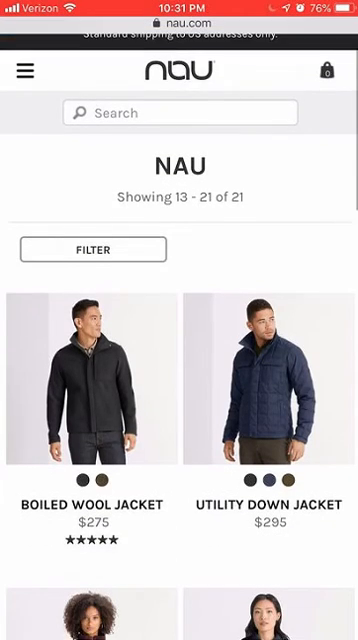
- Scroll down the second results page past the Boiled Wool and Randygoat jackets
scroll(down, 3)
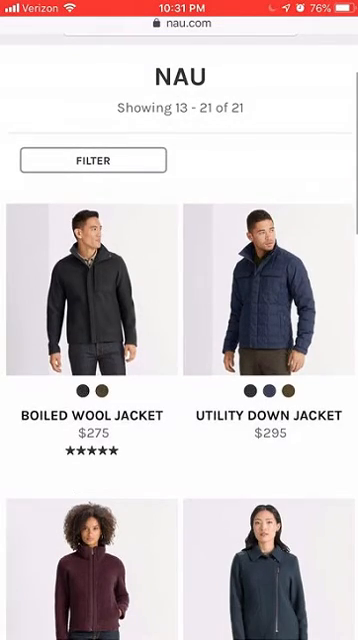
scroll(down, 3)
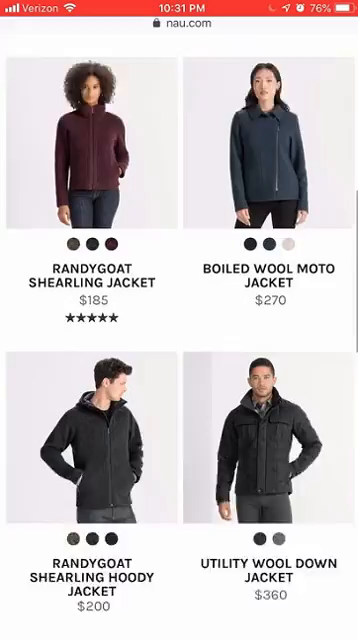
scroll(down, 3)
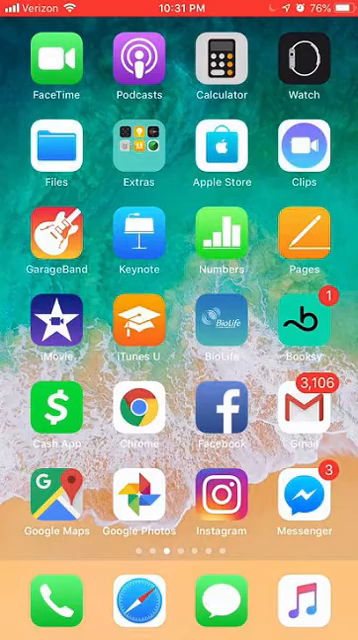
- Swipe across the Home Screen to reach the Settings app icon
scroll(right, 3)
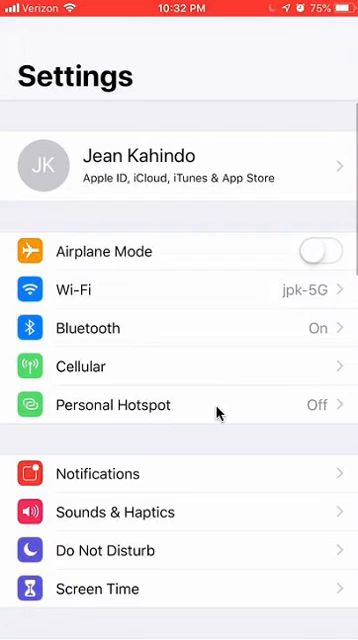
- Scroll the Settings list and go into Notifications
scroll(down, 3)
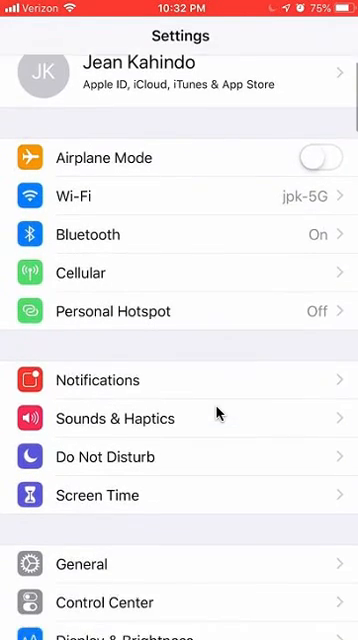
scroll(down, 3)
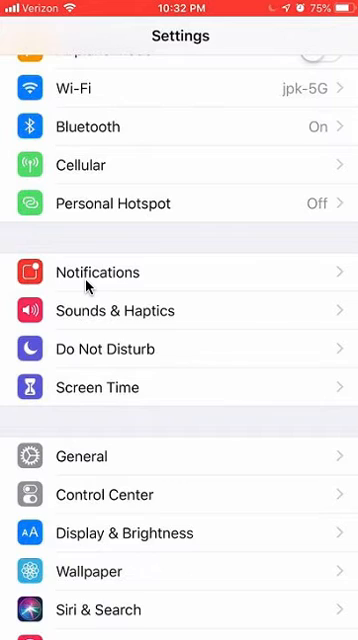
click(96, 272)
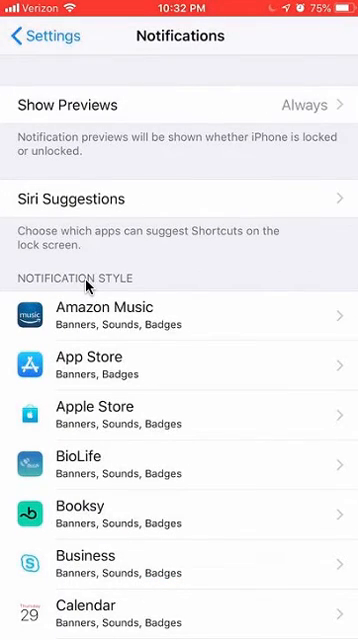
- Scroll the Notification Style app list down toward the Business app
scroll(down, 3)
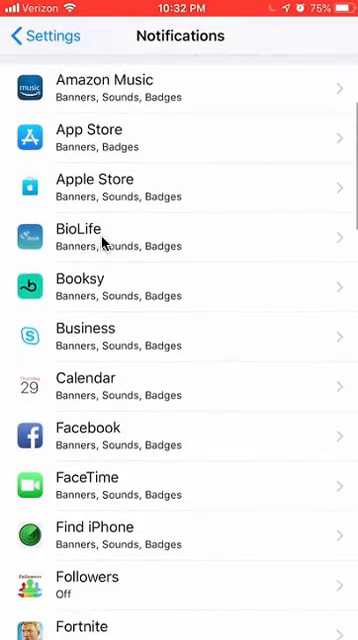
scroll(down, 3)
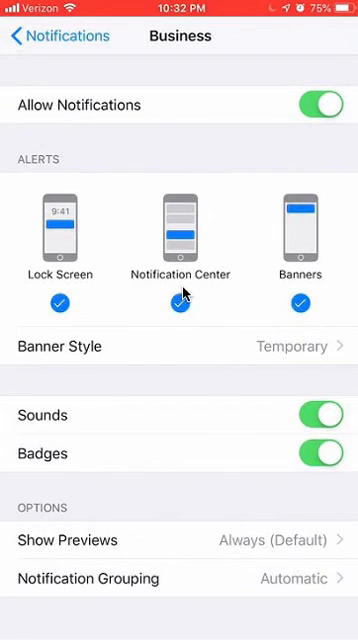
mouse_move(260, 250)
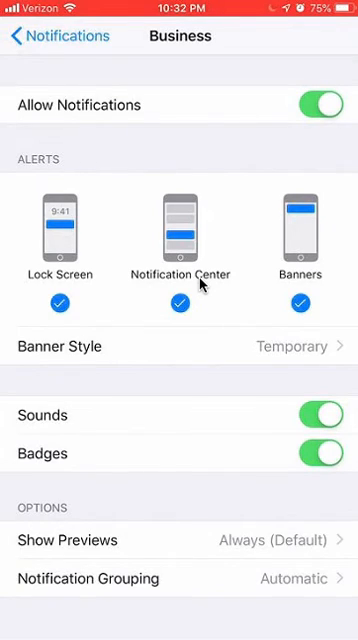
mouse_move(320, 332)
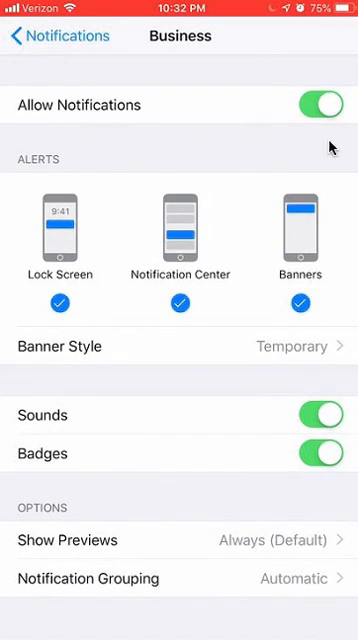
mouse_move(284, 124)
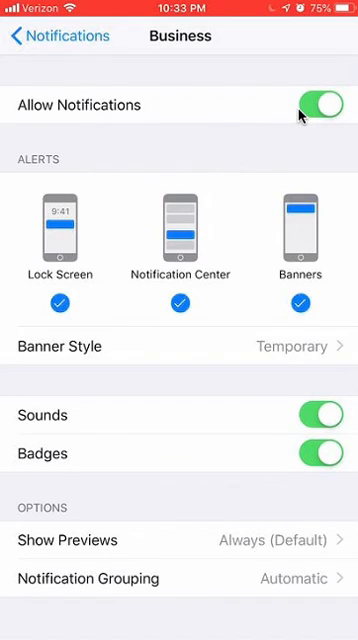
- Toggle Allow Notifications for Business, ending with it switched off
click(316, 104)
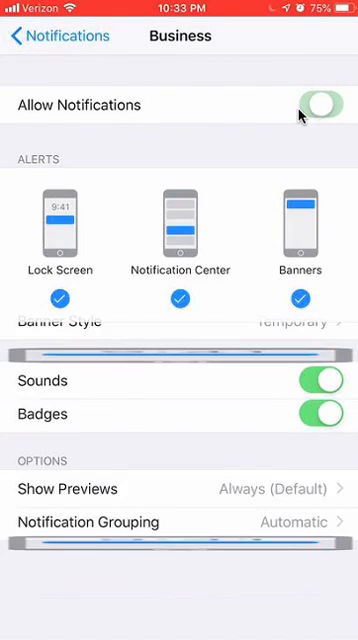
click(320, 104)
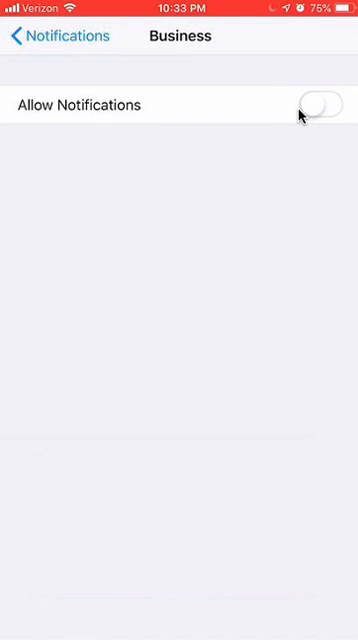
click(322, 104)
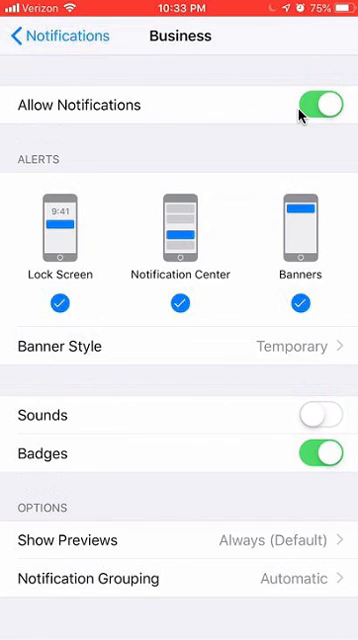
click(318, 104)
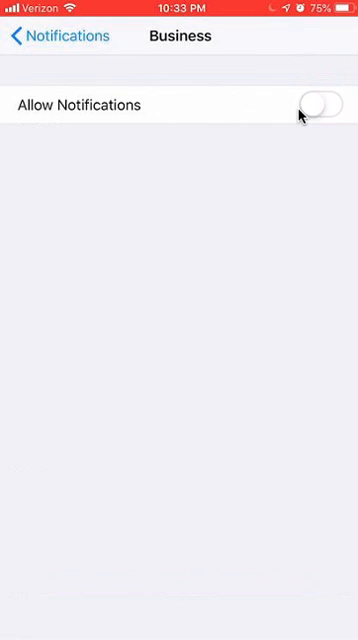